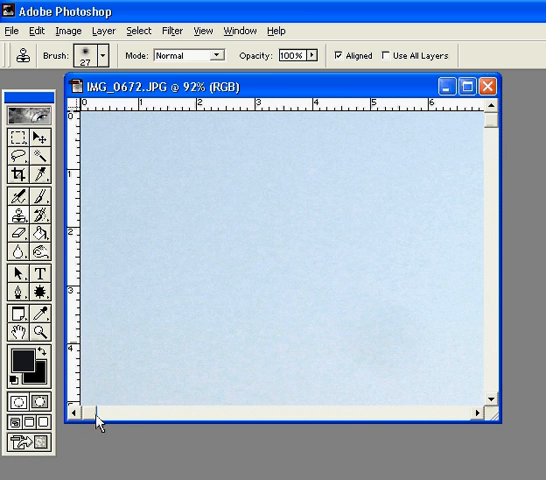
- Outline the white of an eye in the portrait with a freehand lasso selection
left_click_drag(100, 414, 300, 414)
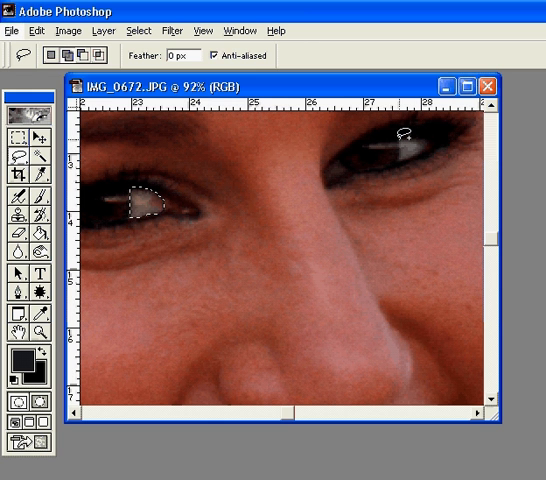
mouse_move(402, 152)
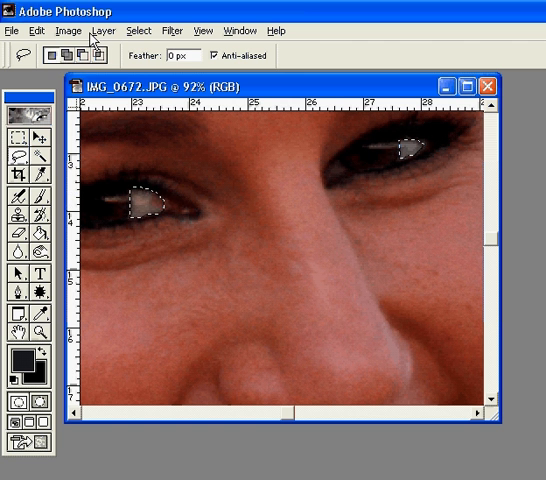
left_click(77, 31)
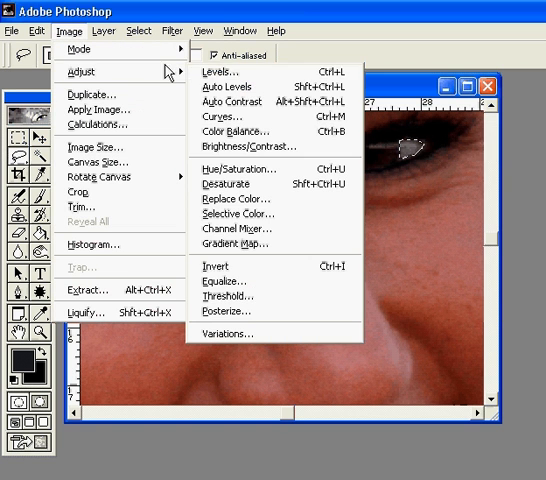
mouse_move(227, 175)
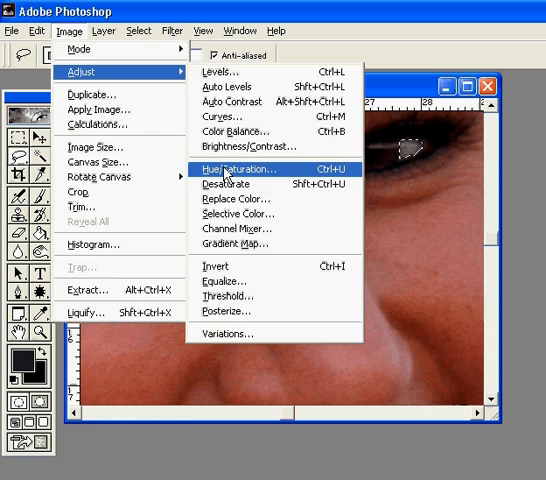
left_click(230, 168)
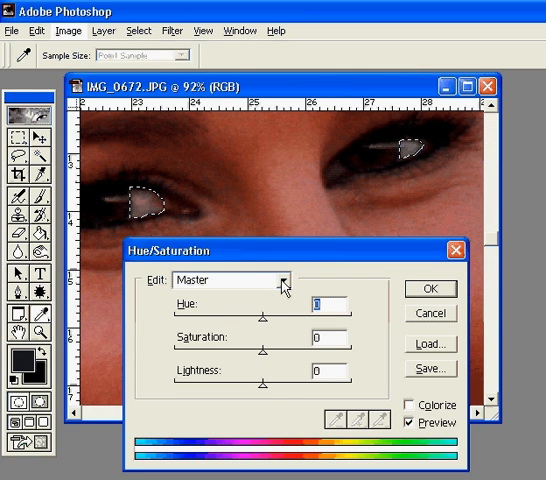
left_click(289, 278)
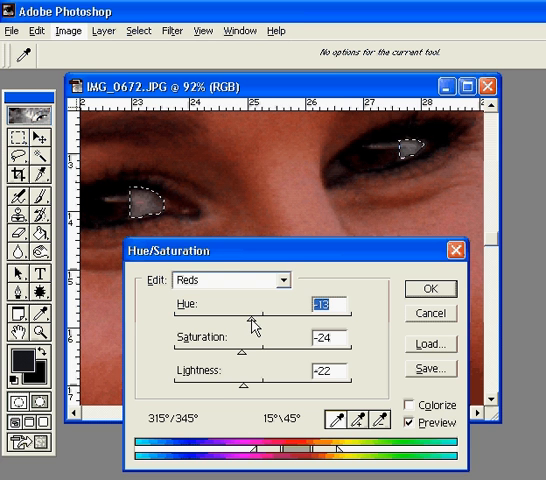
left_click(245, 280)
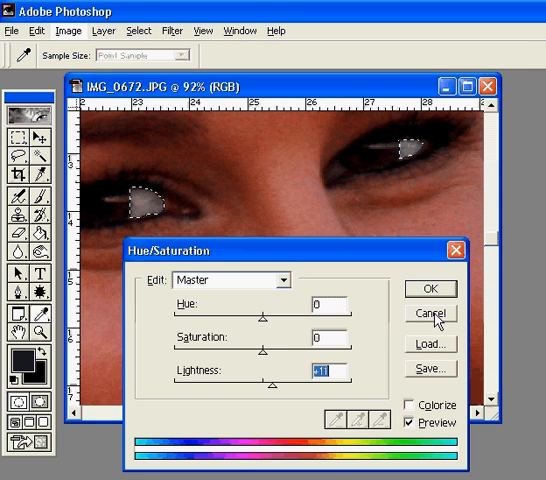
left_click(428, 315)
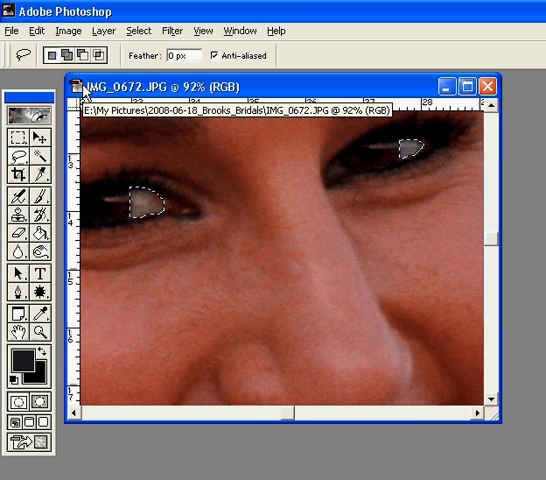
- Feather the eye-white selections by 5 pixels via Select > Feather
left_click(37, 31)
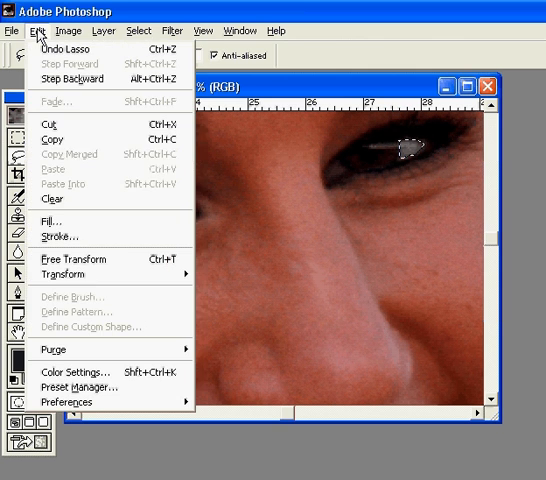
mouse_move(64, 273)
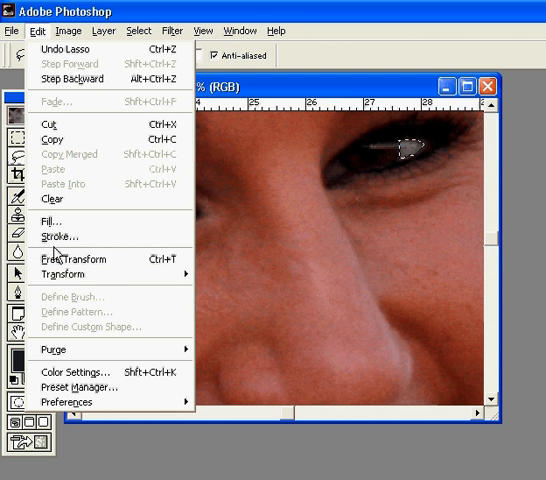
left_click(67, 33)
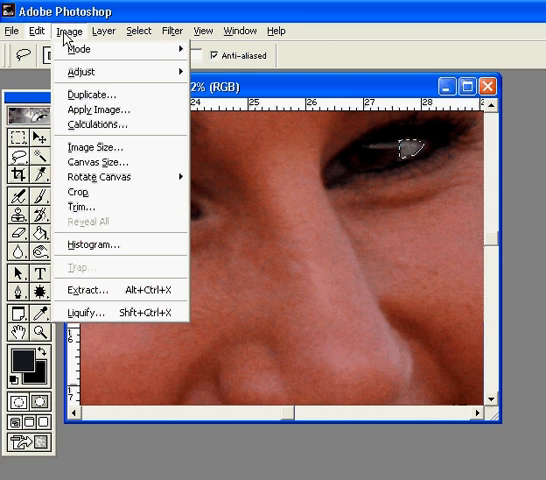
left_click(104, 31)
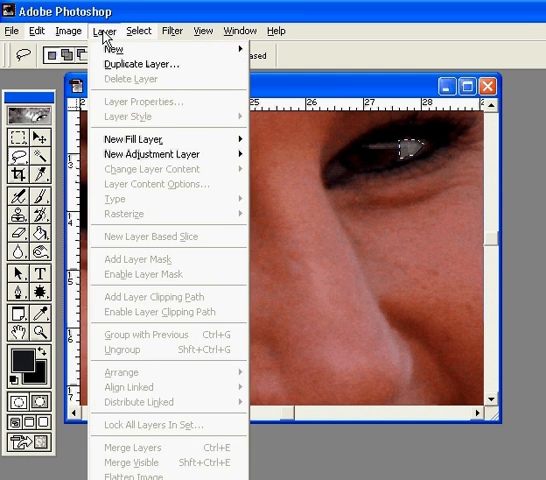
left_click(155, 30)
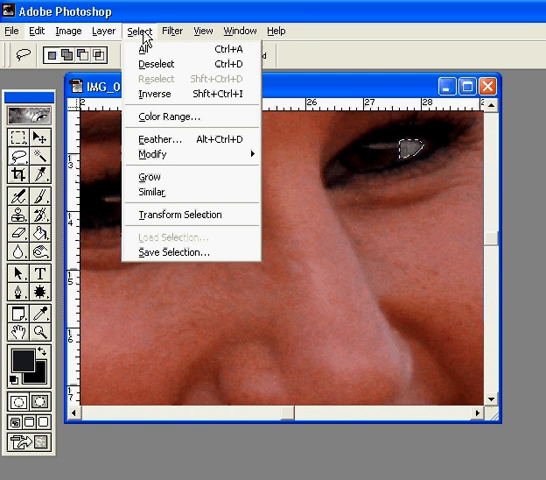
left_click(159, 138)
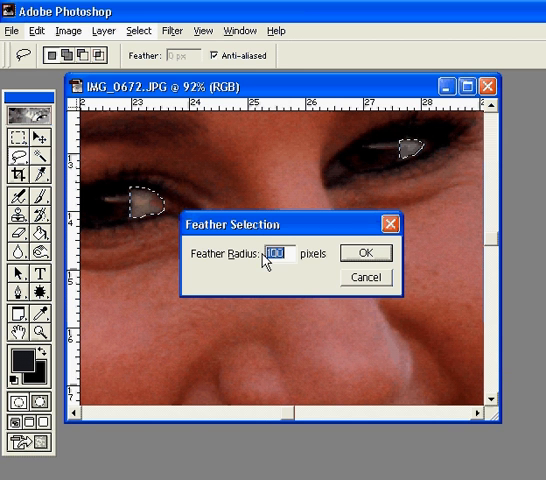
type("5")
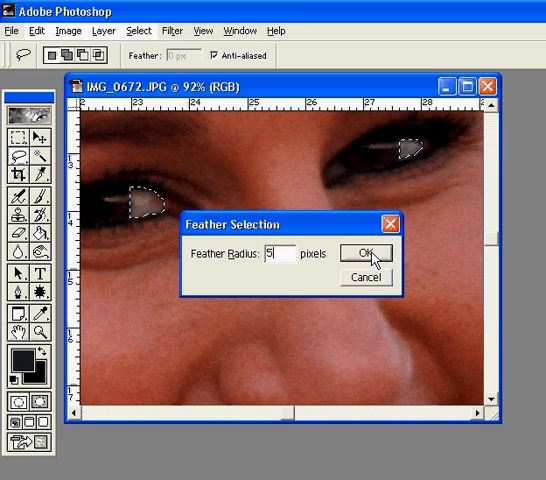
left_click(364, 252)
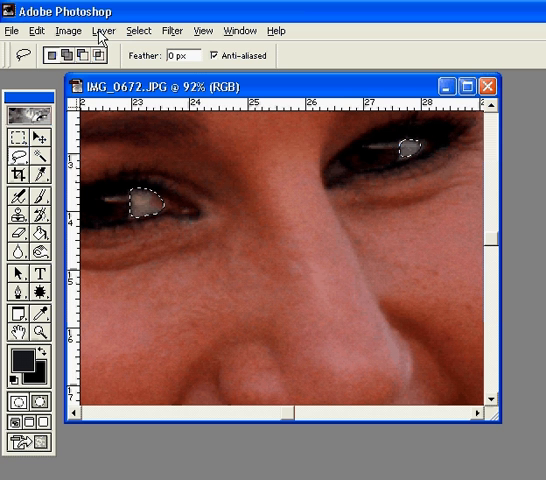
- Apply an Image > Adjust adjustment to the selected eye whites
left_click(68, 31)
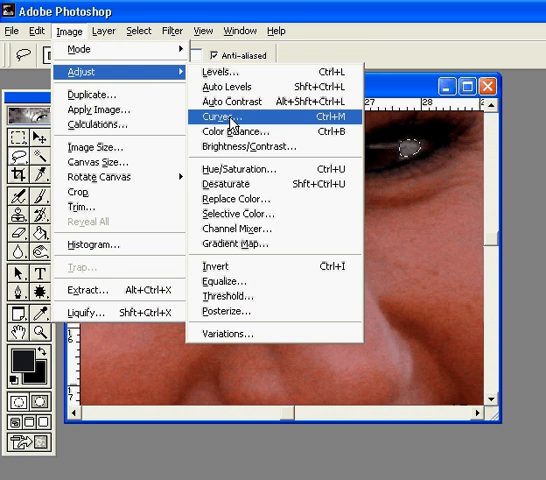
left_click(226, 168)
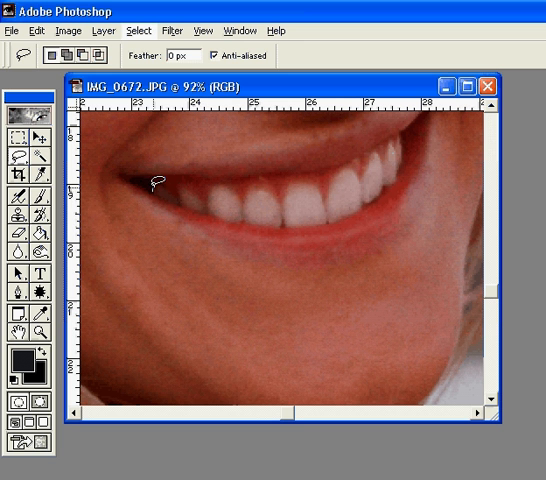
- Lasso-select the visible upper teeth along their outline
left_click_drag(155, 185, 180, 190)
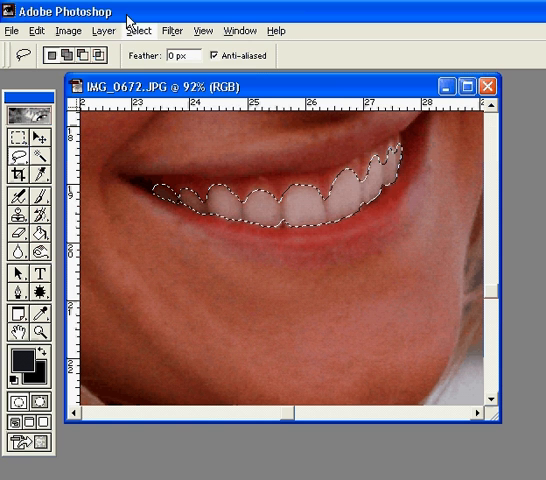
- Feather the teeth selection with the default radius
left_click(150, 33)
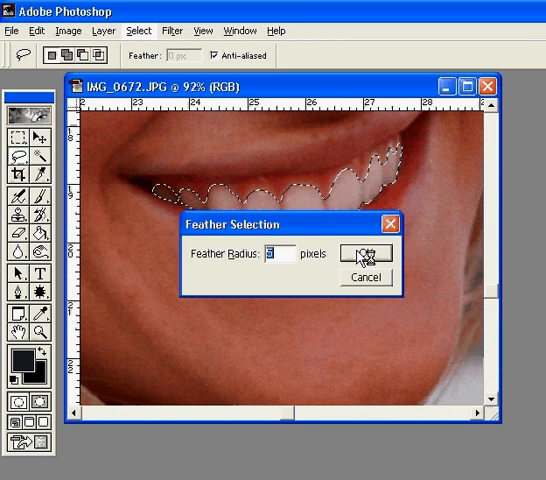
left_click(364, 252)
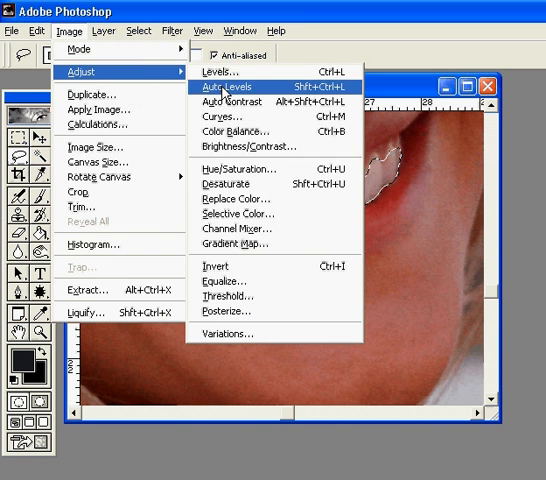
- Lighten the teeth with Hue/Saturation Lightness +12, then deselect
left_click(222, 158)
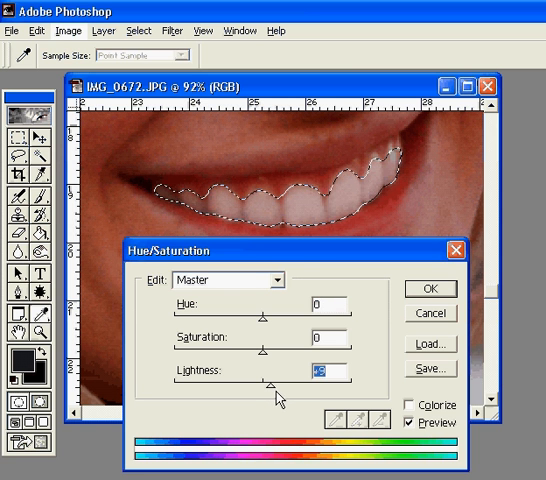
left_click_drag(273, 388, 280, 388)
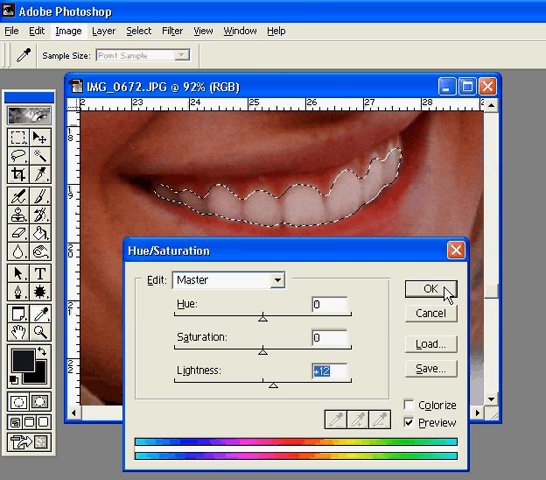
left_click(153, 30)
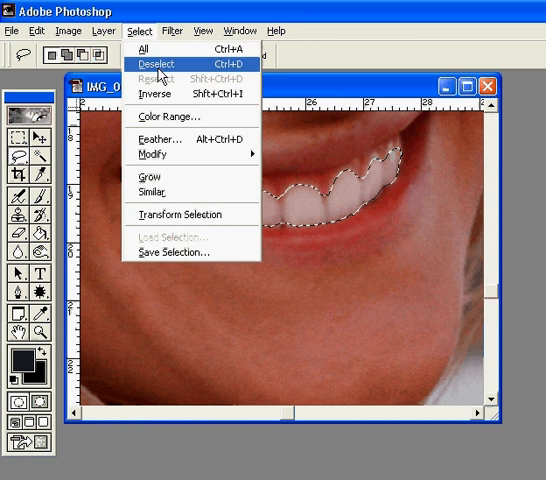
left_click(164, 65)
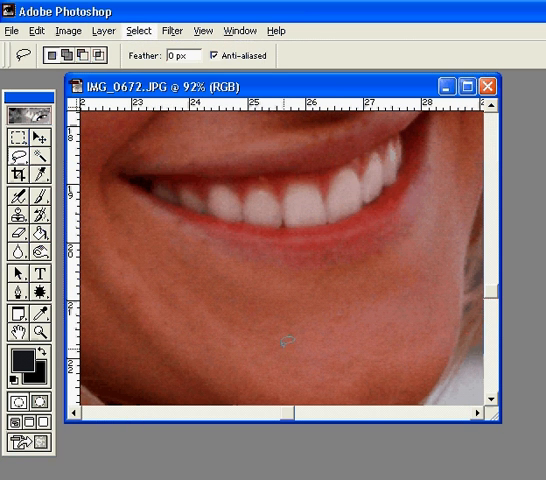